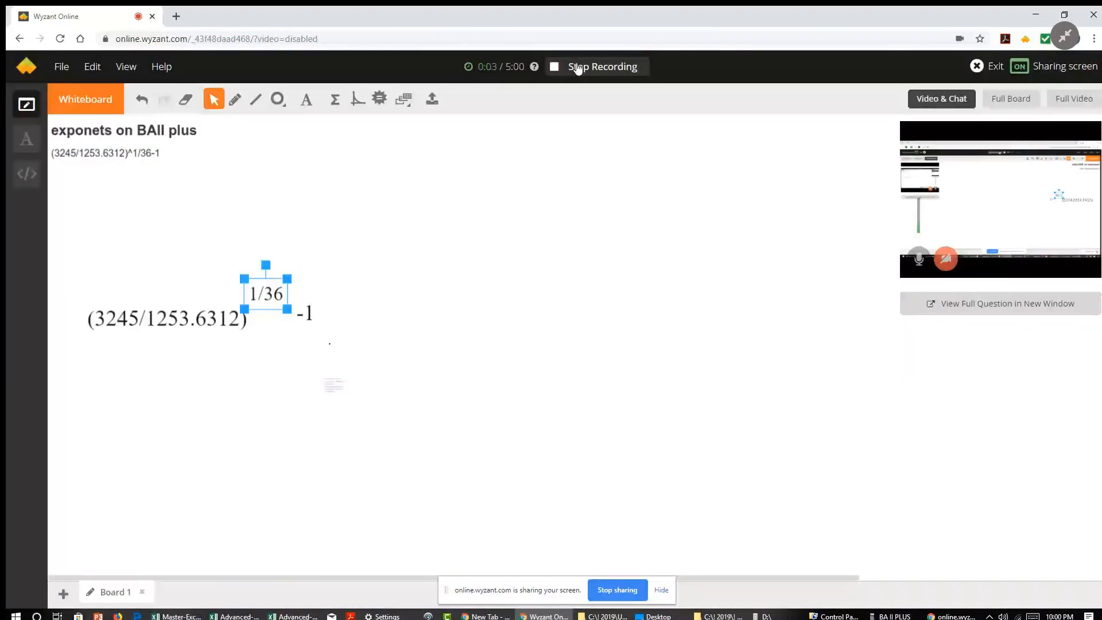
{"action": "mouse_move", "coordinate": [262, 138]}
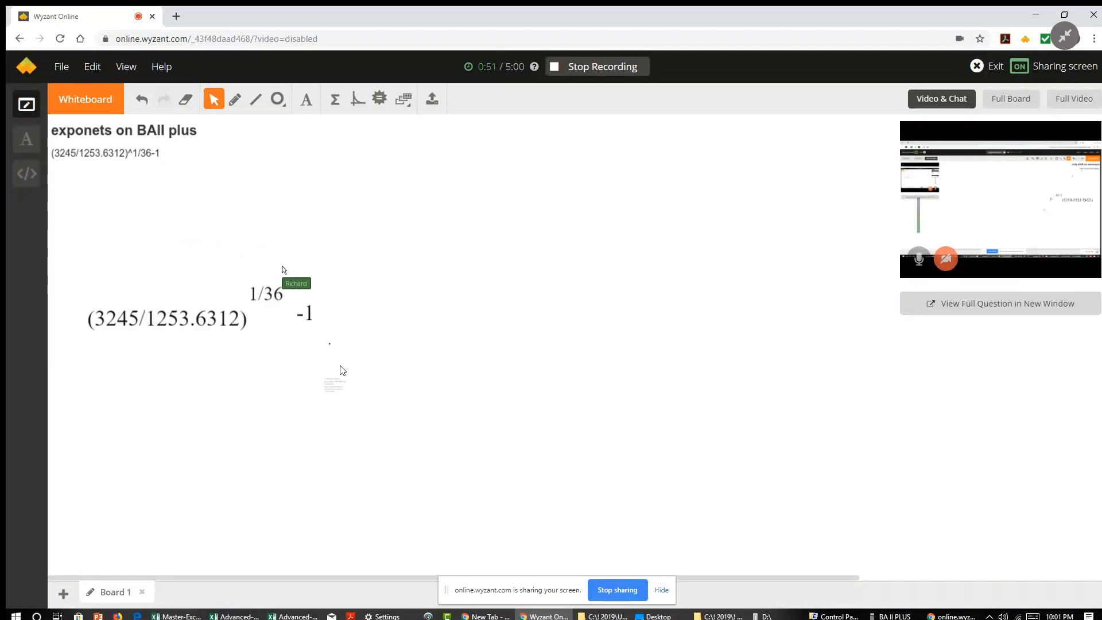
{"action": "mouse_move", "coordinate": [802, 133]}
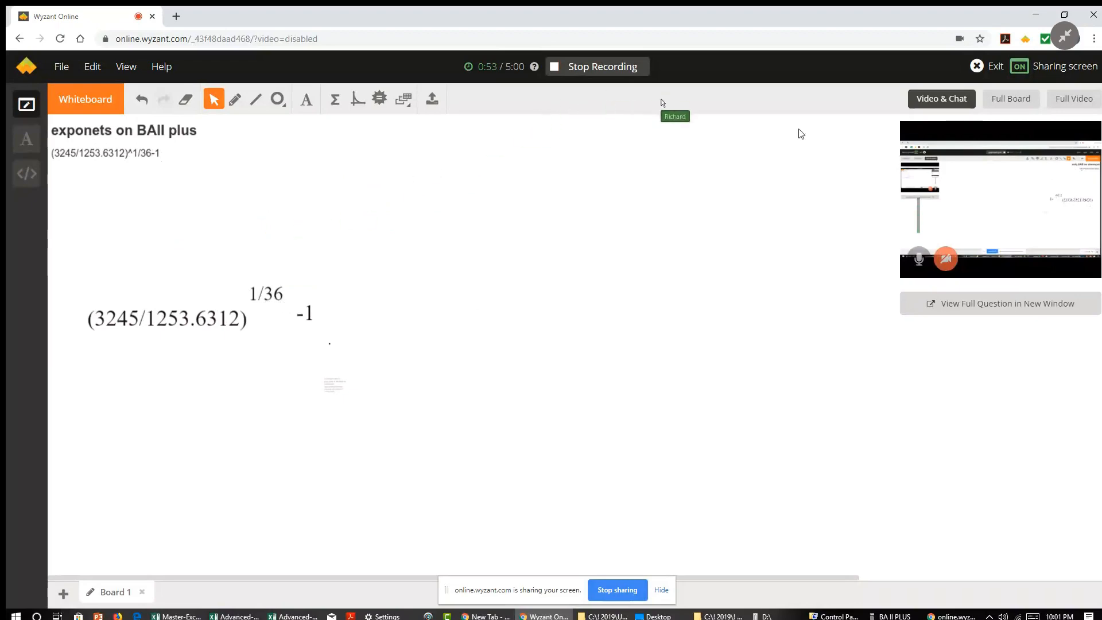
{"action": "mouse_move", "coordinate": [703, 439]}
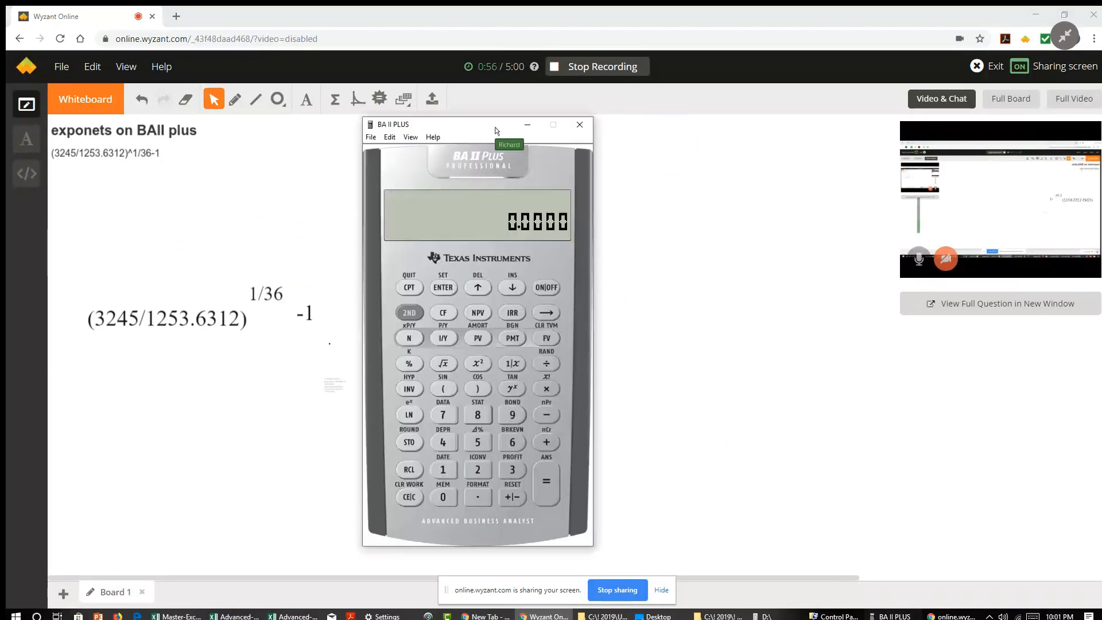
Drag the calculator window beside the whiteboard exponent formula, display still reading 0.0000.
{"action": "left_click_drag", "start_coordinate": [496, 124], "coordinate": [410, 169]}
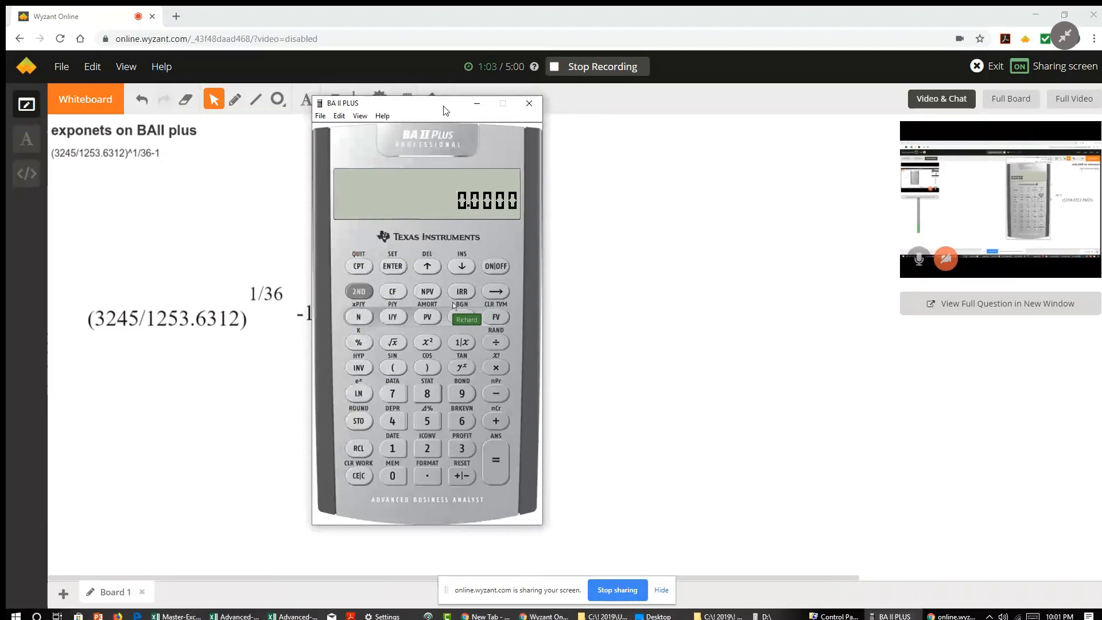
{"action": "left_click_drag", "start_coordinate": [443, 103], "coordinate": [474, 118]}
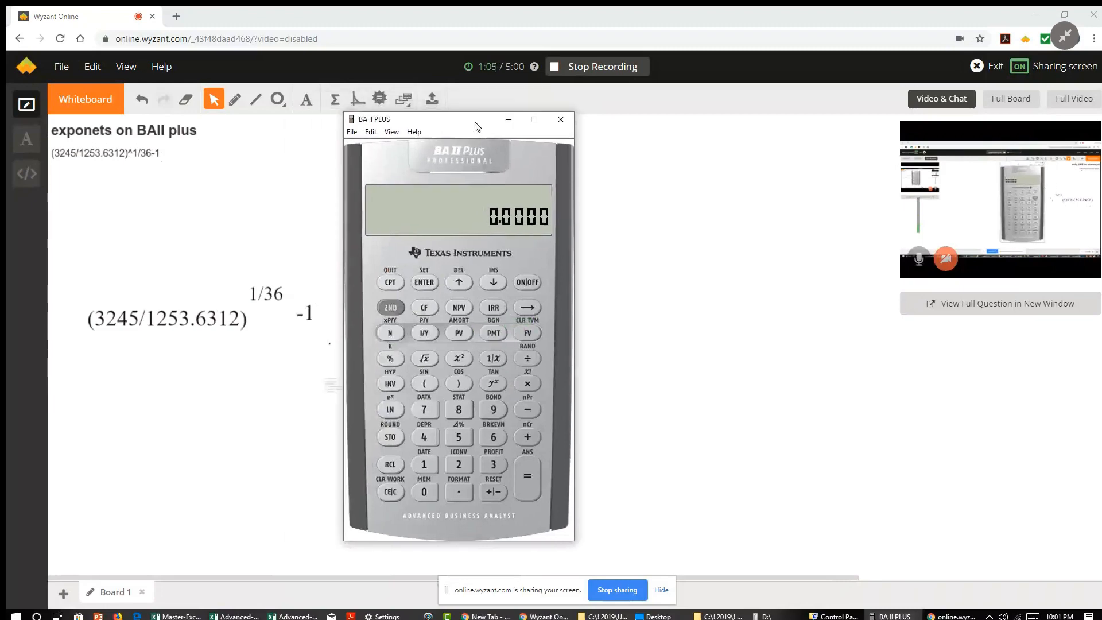
{"action": "left_click_drag", "start_coordinate": [475, 126], "coordinate": [458, 115]}
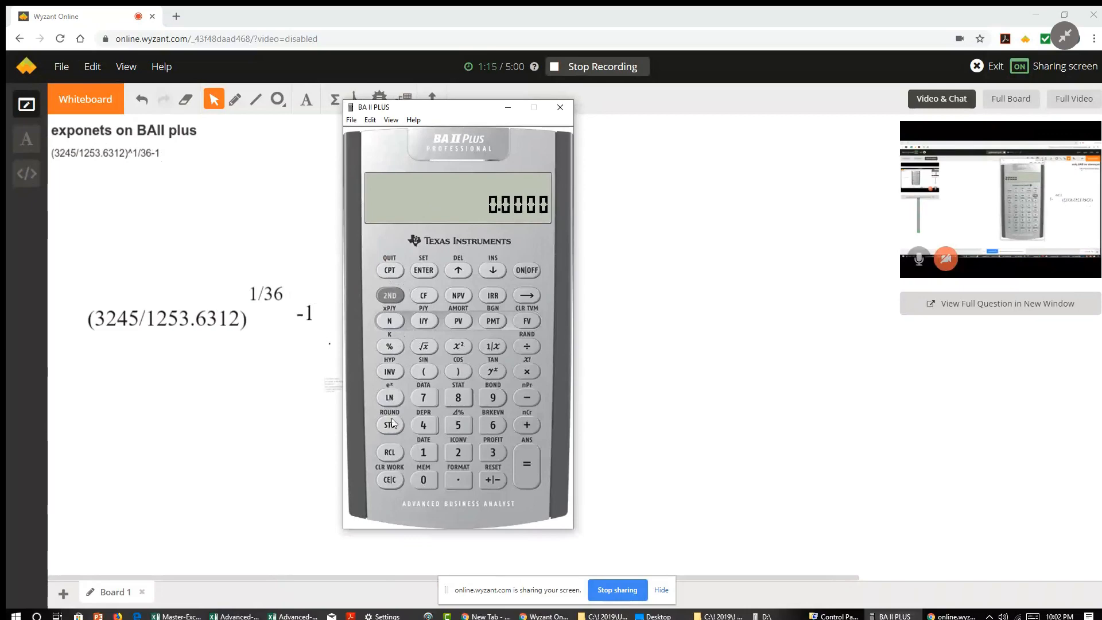
{"action": "mouse_move", "coordinate": [496, 211]}
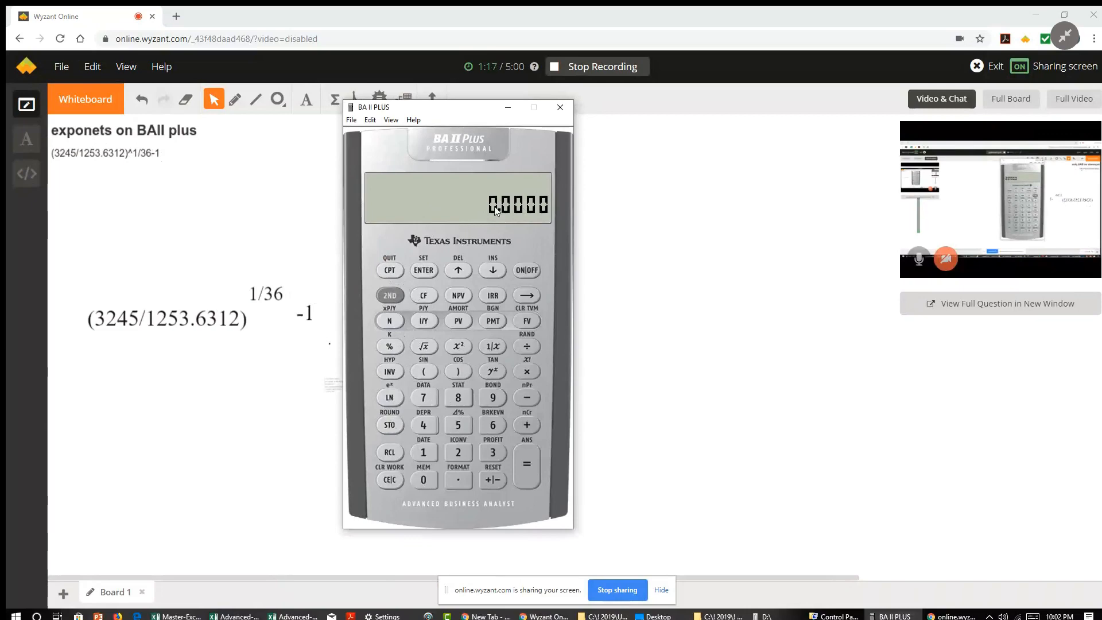
Clear the display and begin keying the numerator 3245.
{"action": "left_click", "coordinate": [389, 295]}
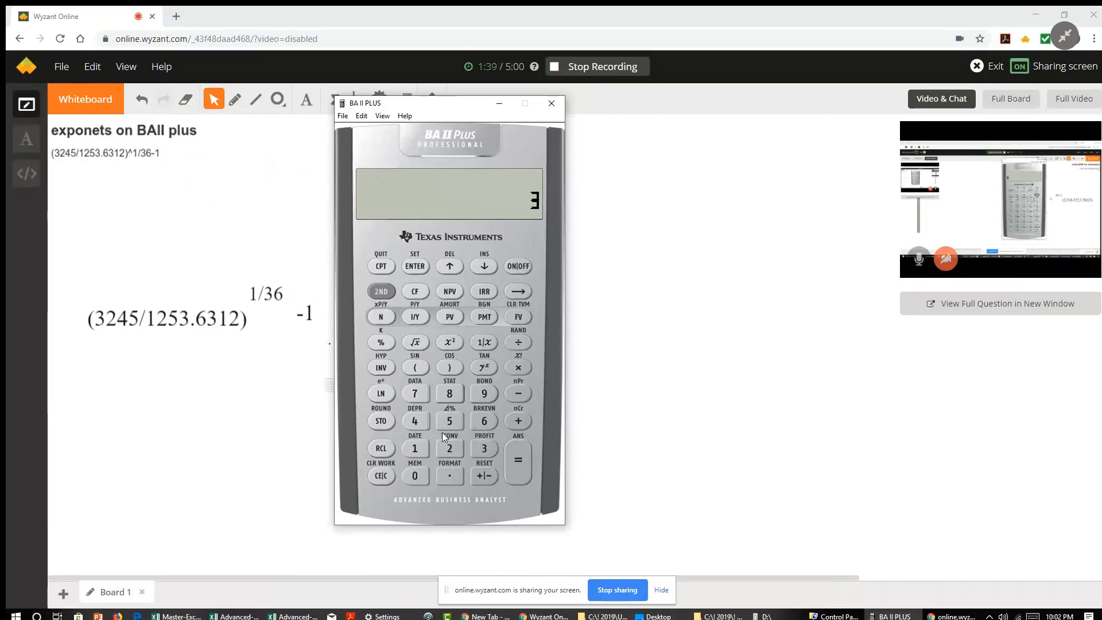
{"action": "left_click", "coordinate": [449, 449]}
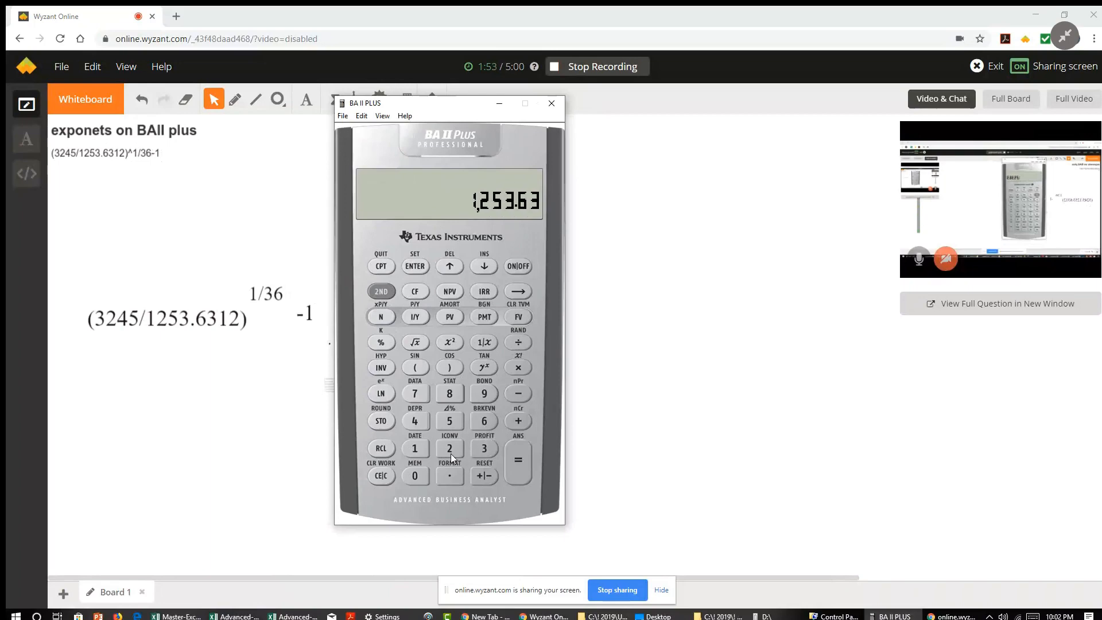
Finish keying 1253.6312 and evaluate 3245 ÷ 1253.6312 = 2.5885.
{"action": "left_click", "coordinate": [518, 462]}
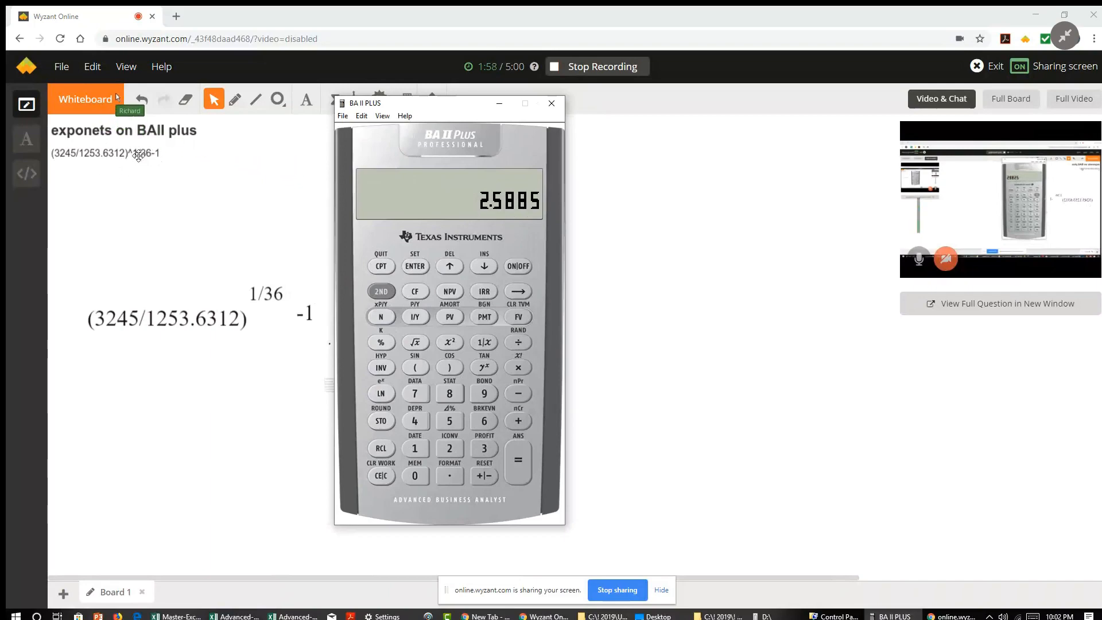
{"action": "mouse_move", "coordinate": [198, 225]}
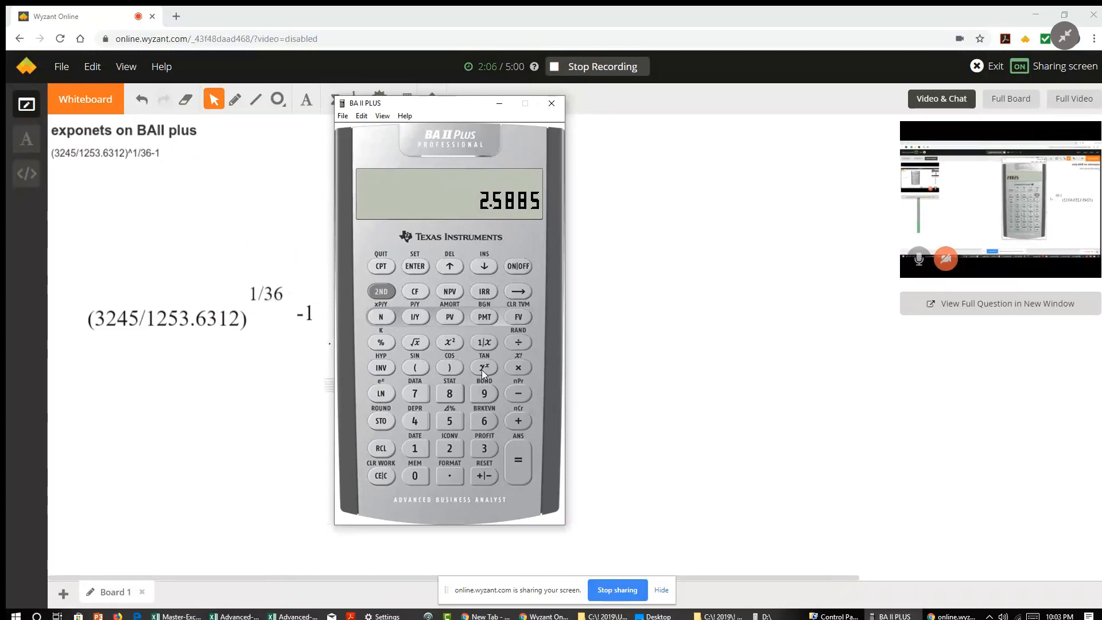
{"action": "mouse_move", "coordinate": [256, 238]}
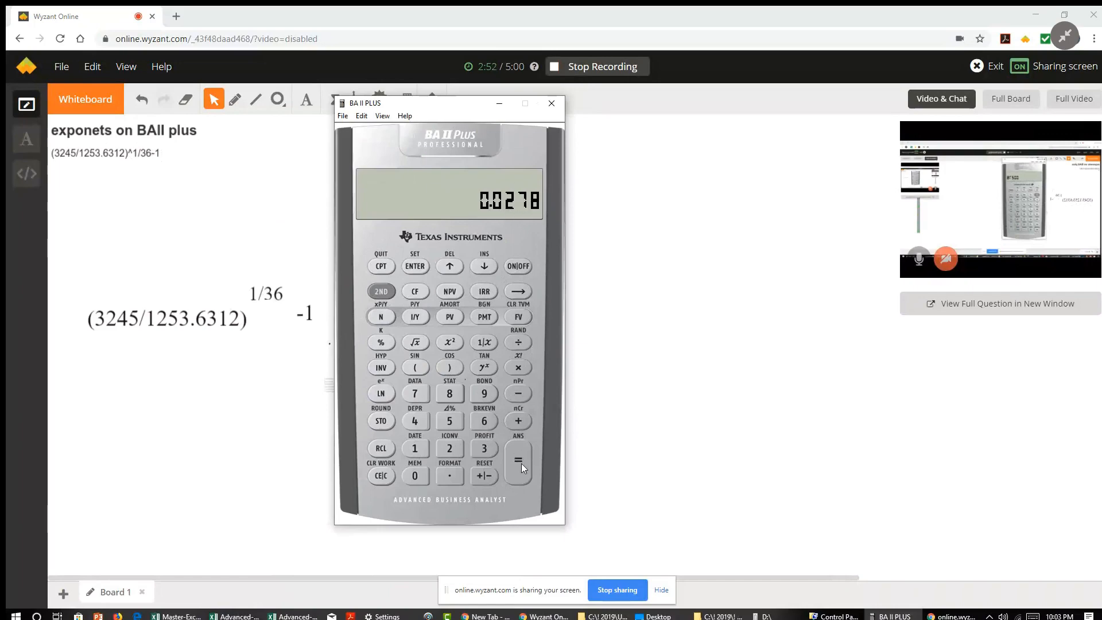
Evaluate the 1/36 power to 1.0268, then subtract 1 for the answer 0.0268.
{"action": "left_click", "coordinate": [518, 462]}
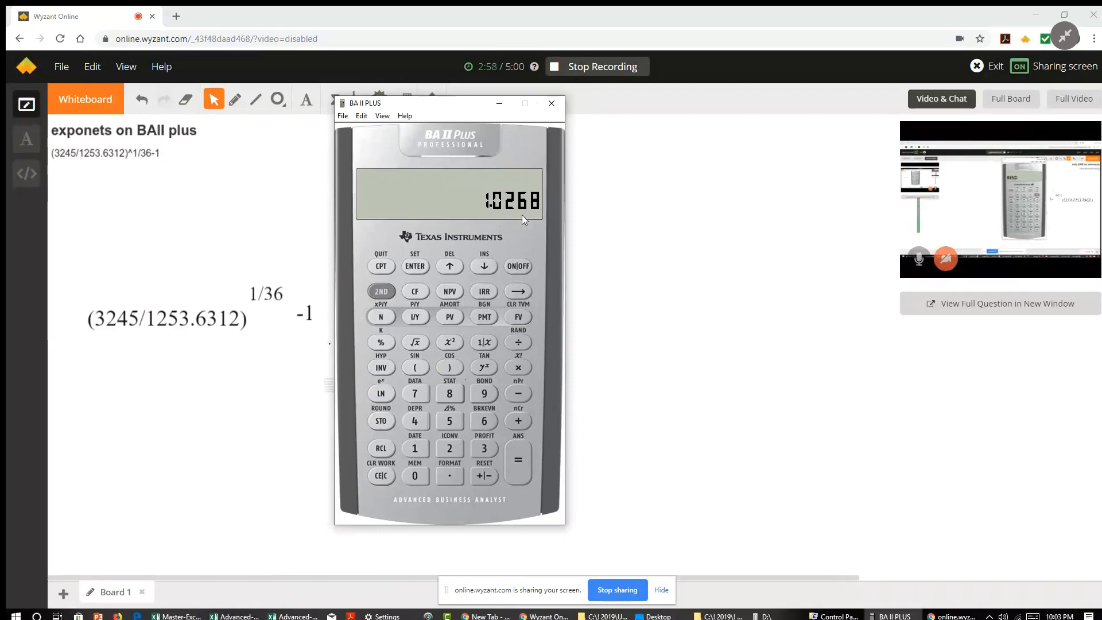
{"action": "mouse_move", "coordinate": [274, 224]}
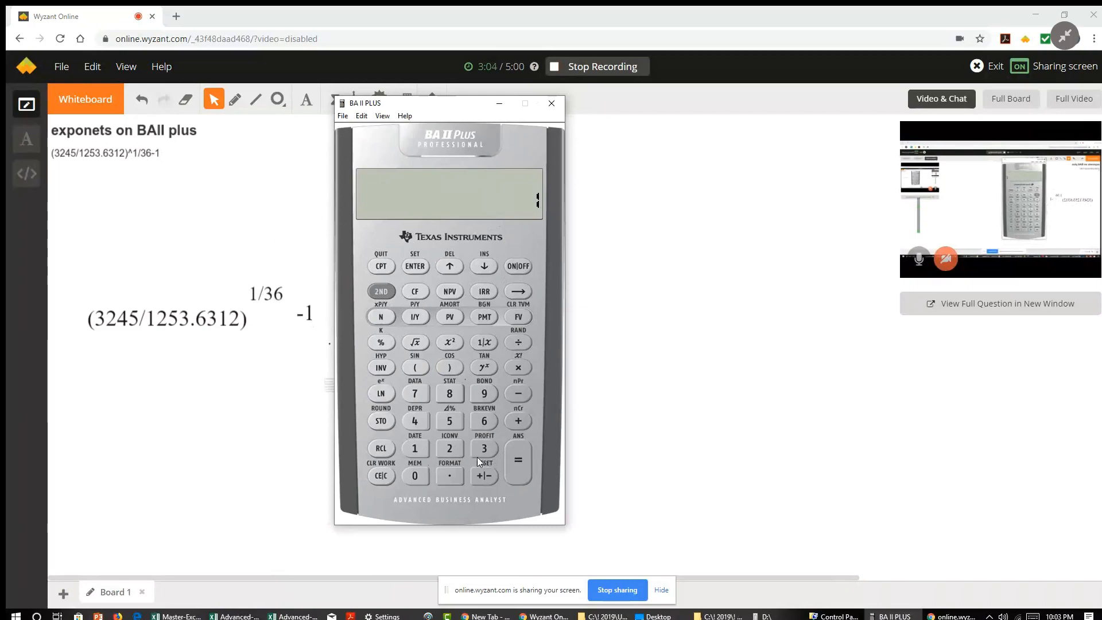
{"action": "left_click", "coordinate": [517, 460]}
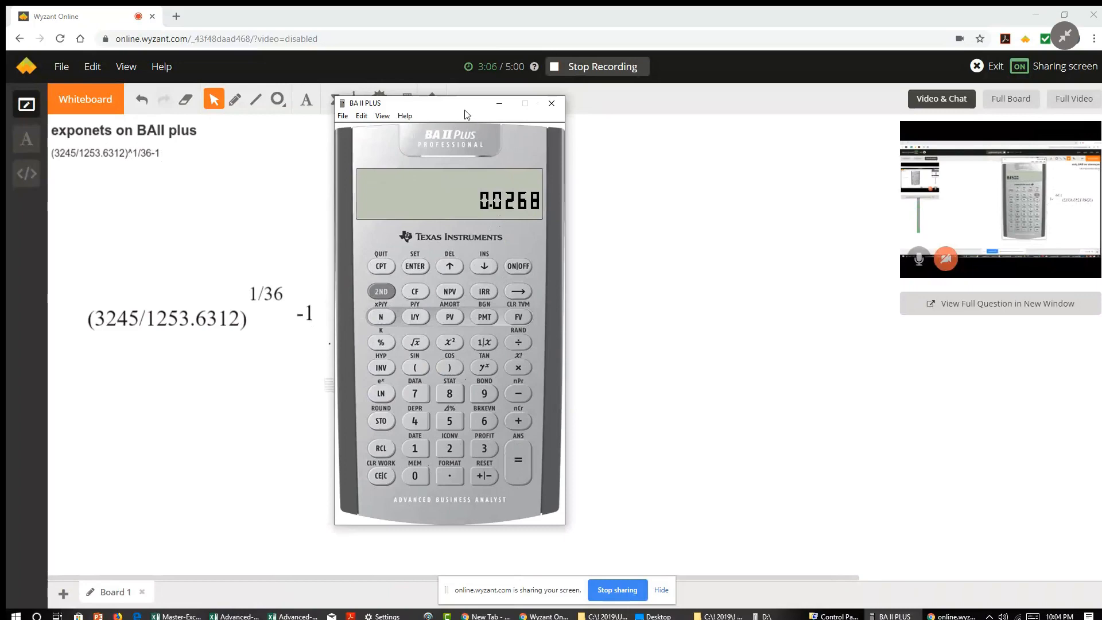
Move the calculator window aside to the right of the whiteboard.
{"action": "left_click_drag", "start_coordinate": [463, 104], "coordinate": [480, 112]}
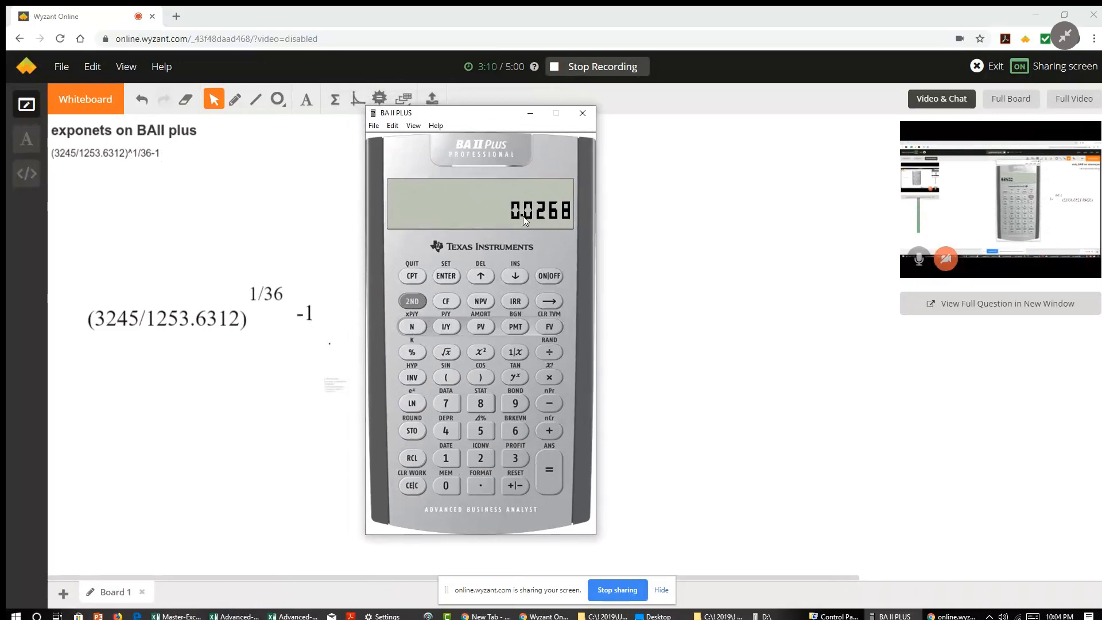
{"action": "mouse_move", "coordinate": [541, 151]}
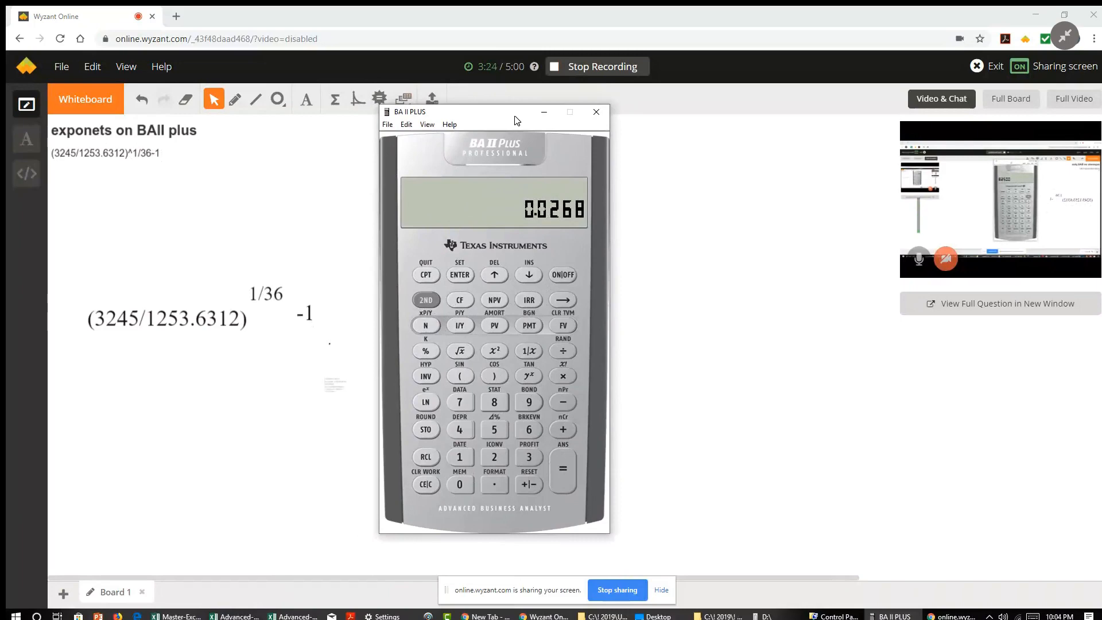
{"action": "left_click_drag", "start_coordinate": [494, 113], "coordinate": [715, 107]}
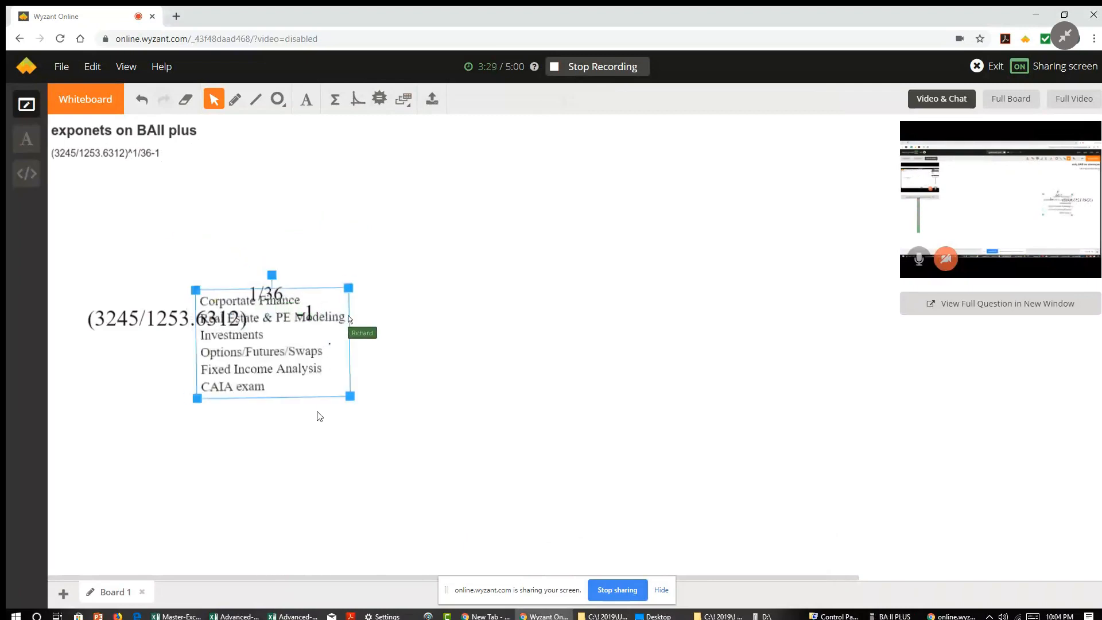
Resize the finance-topics text box larger so it covers the formula.
{"action": "left_click_drag", "start_coordinate": [349, 396], "coordinate": [421, 443]}
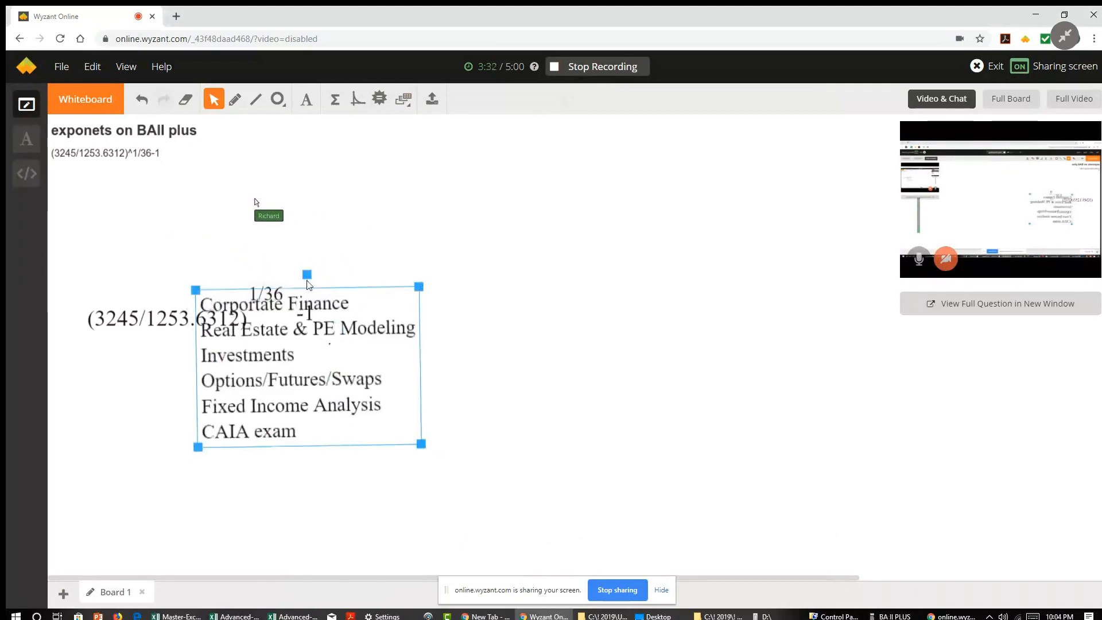